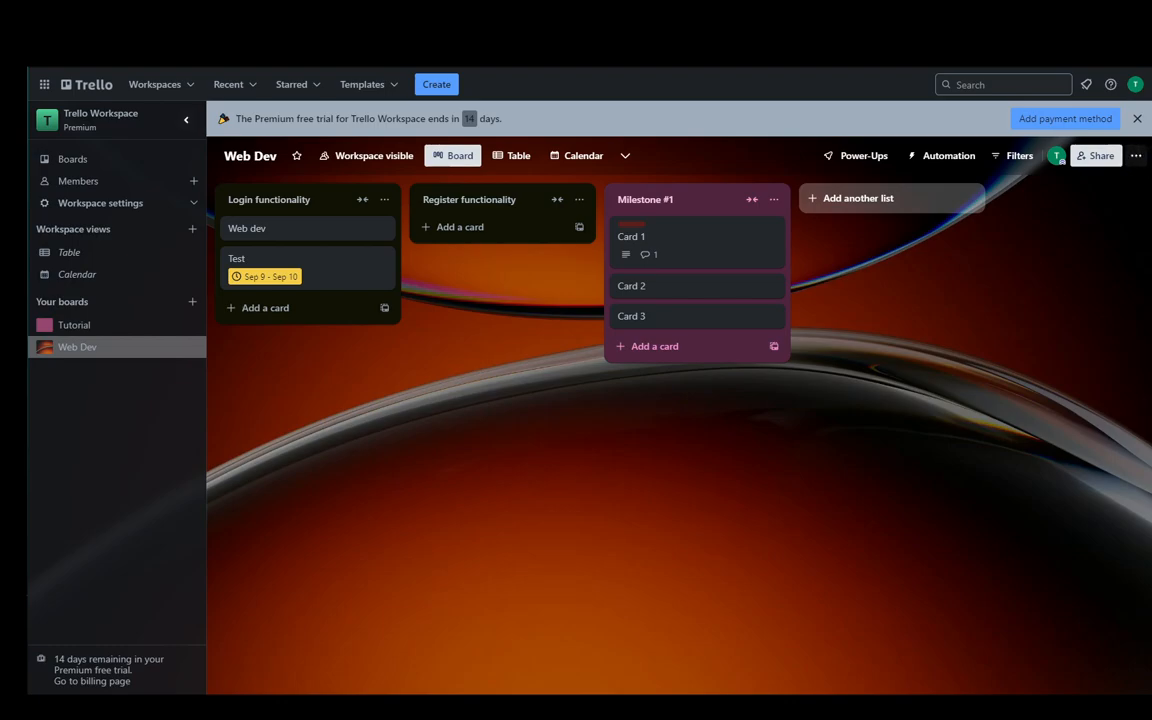
Close the Premium free trial banner above the Web Dev board
click(1137, 118)
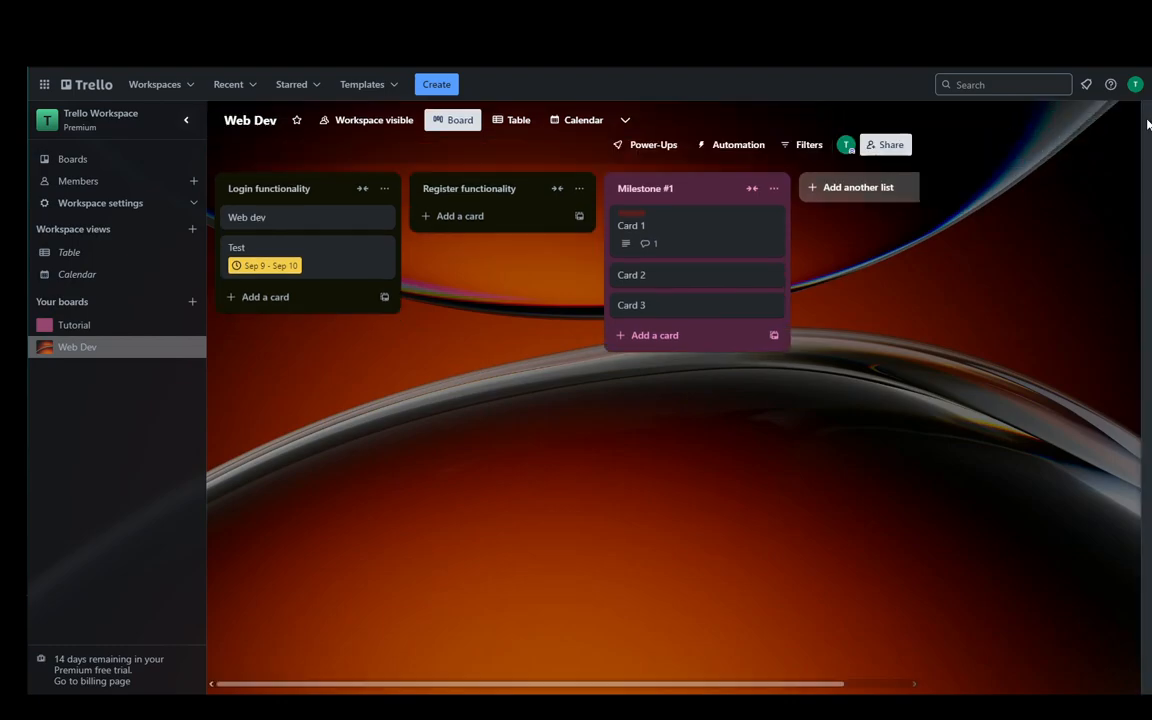
Open the board menu's Print, export, and share panel
click(1144, 120)
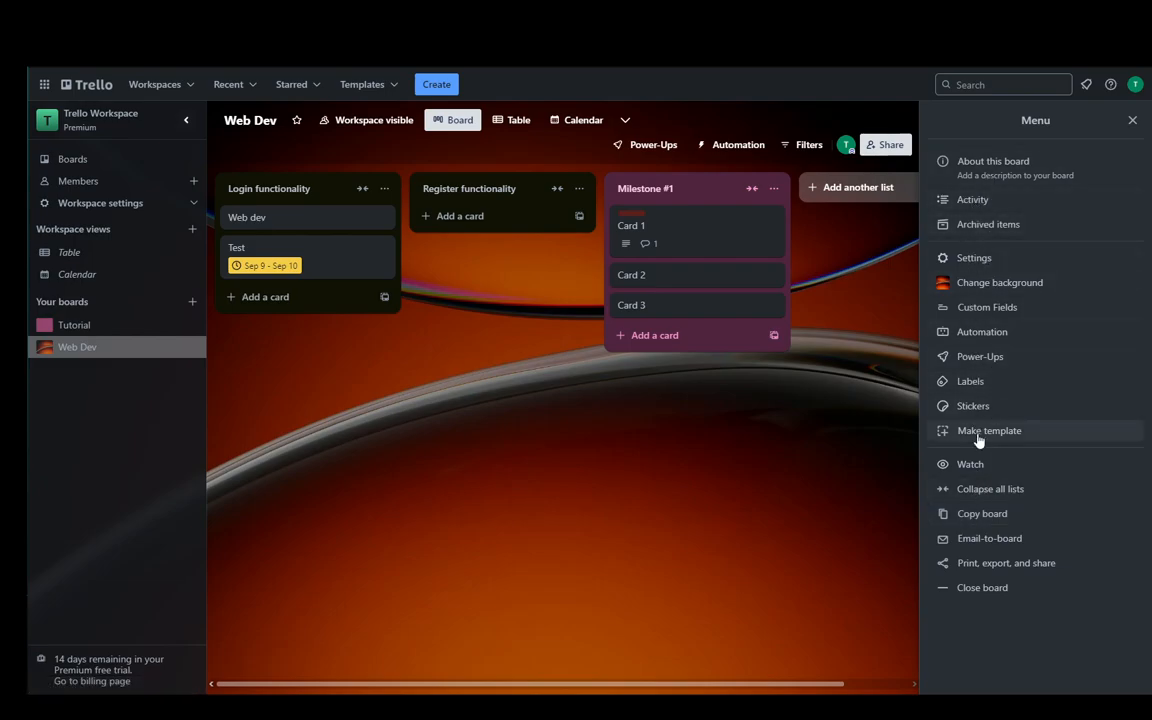
mouse_move(975, 573)
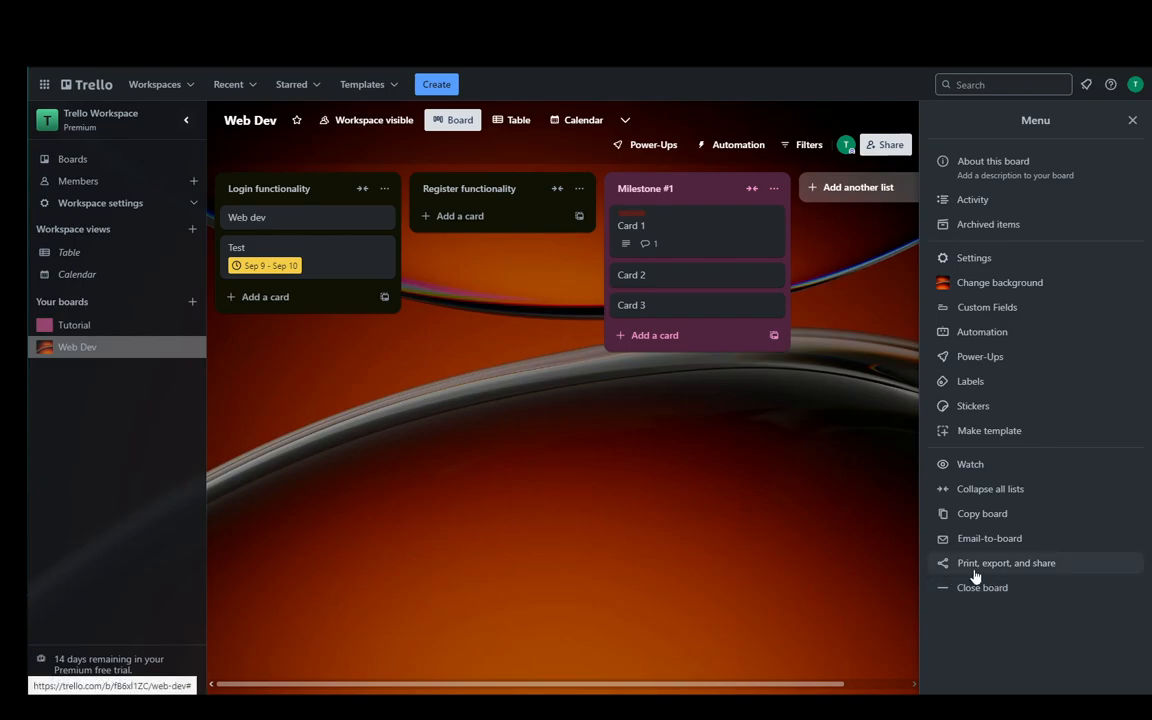
mouse_move(1010, 568)
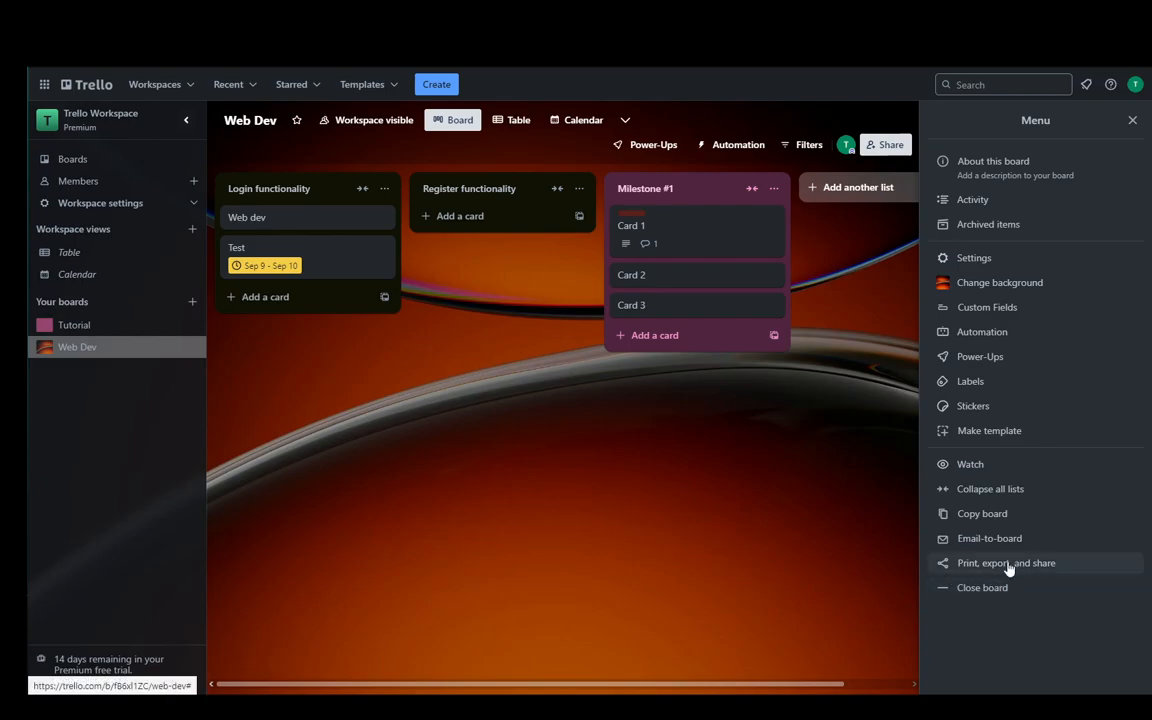
click(1005, 562)
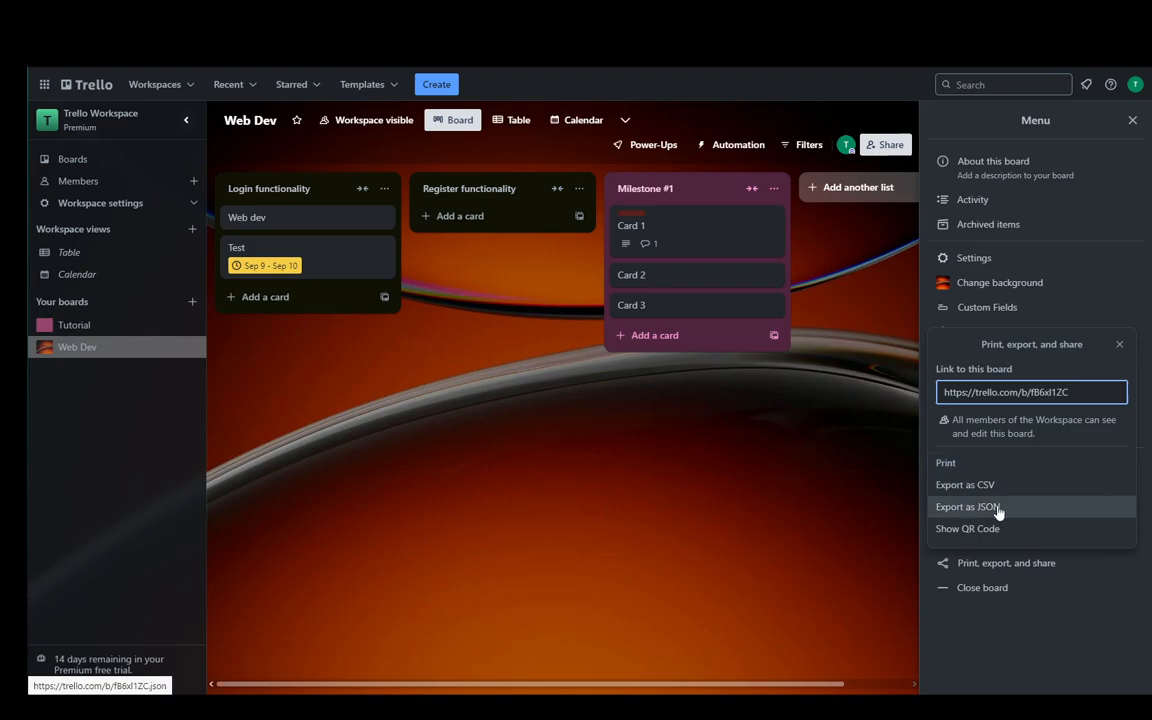
mouse_move(1018, 518)
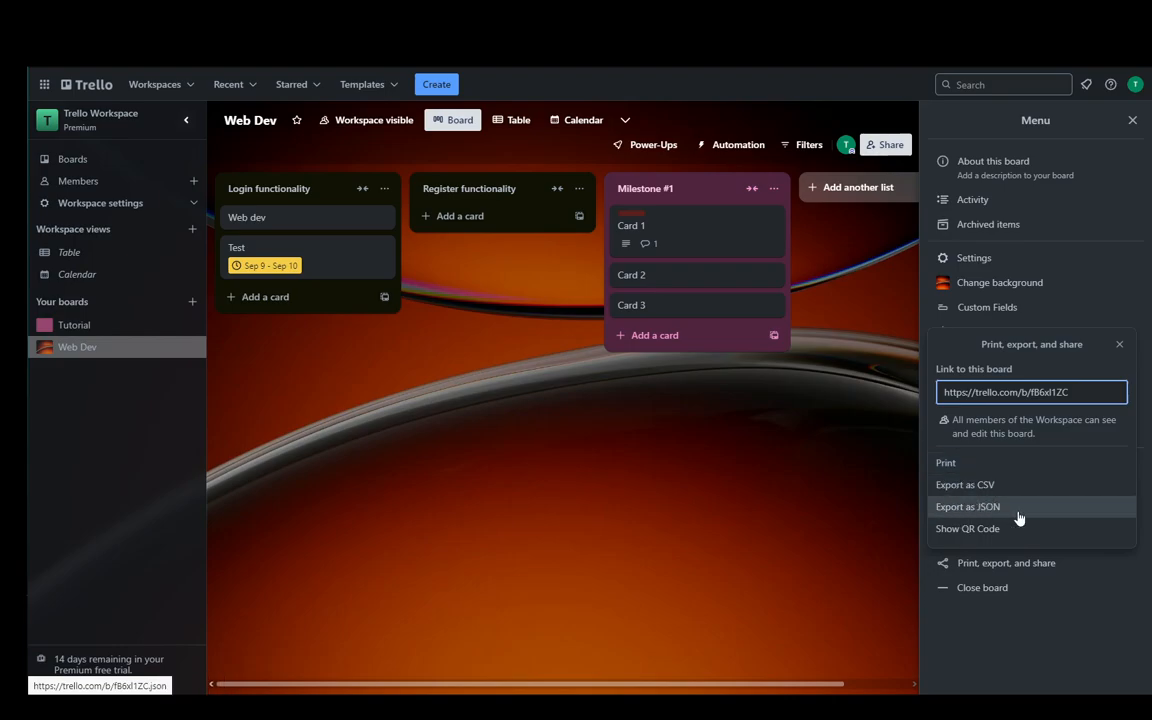
mouse_move(967, 528)
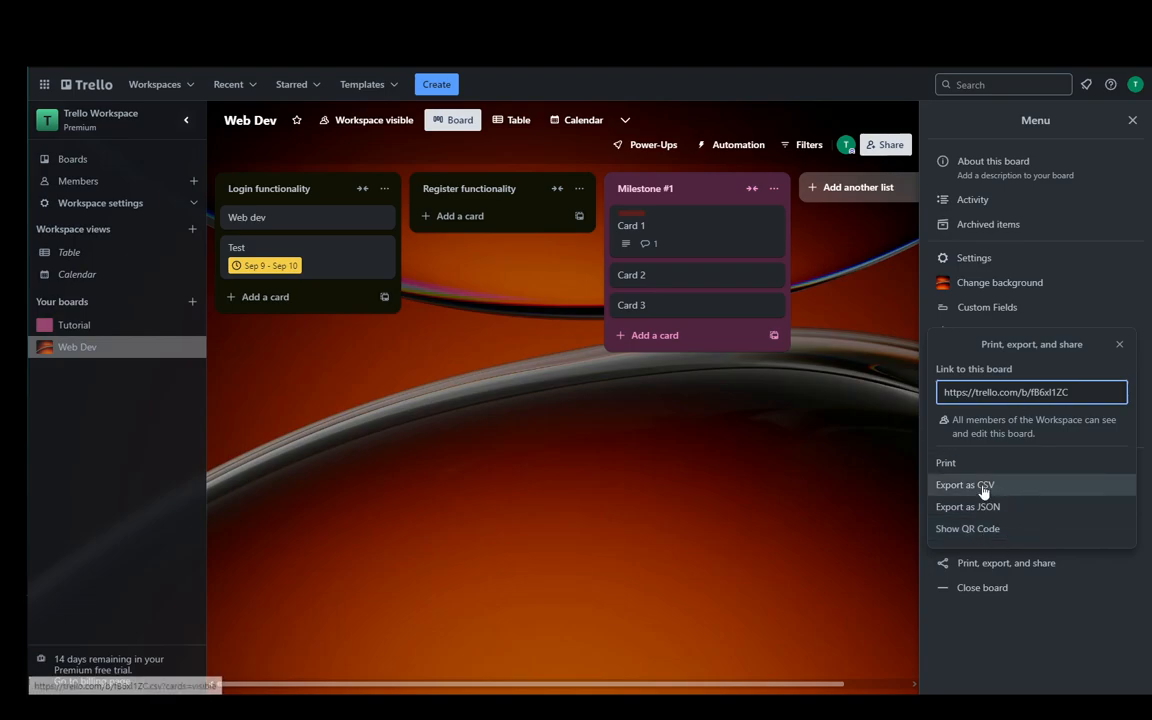
mouse_move(964, 485)
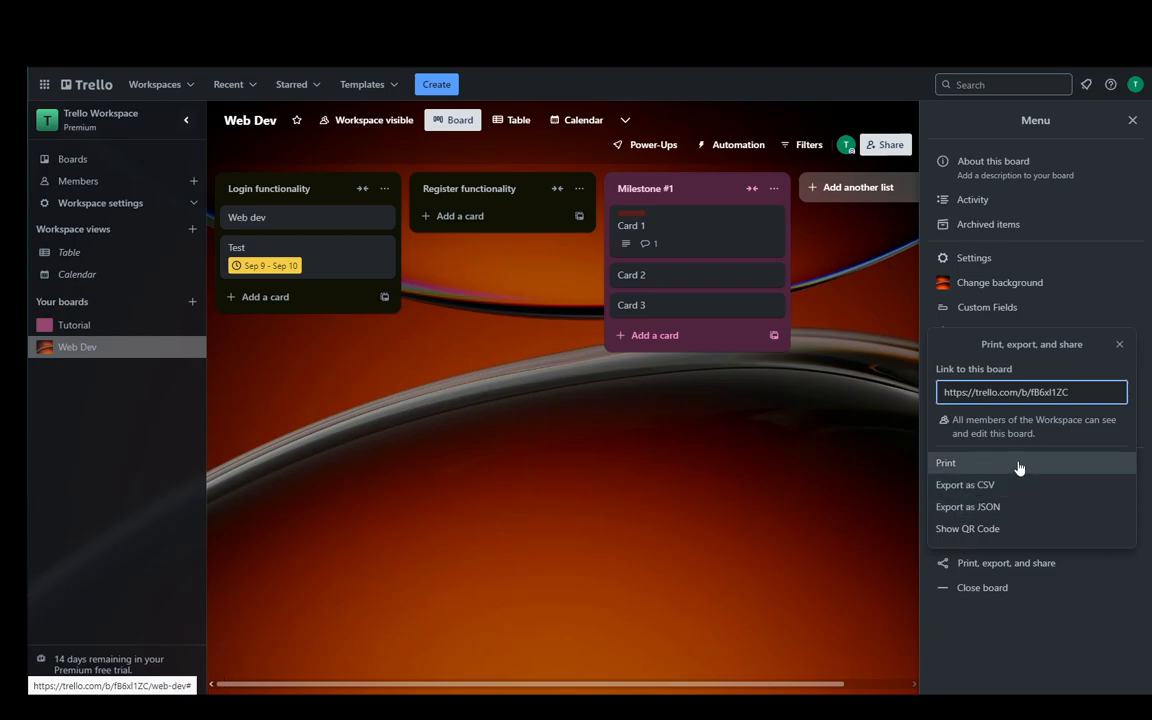
mouse_move(1003, 446)
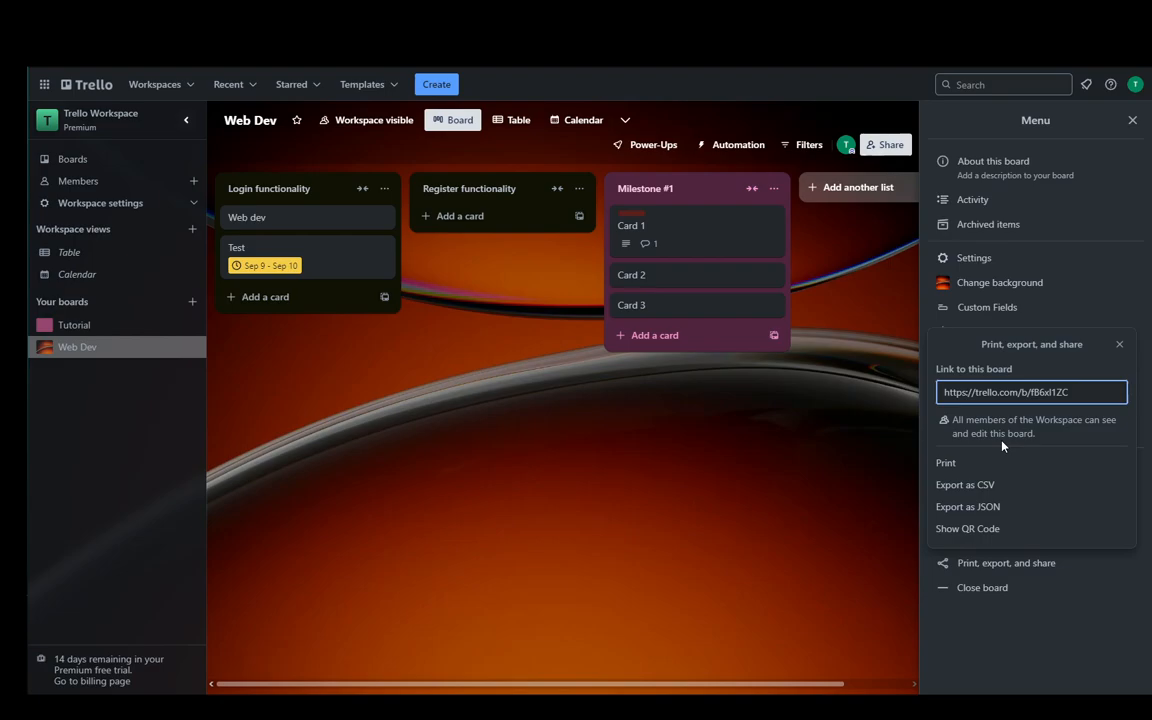
Export the Web Dev board as CSV, then close the panel and Menu sidebar
click(964, 484)
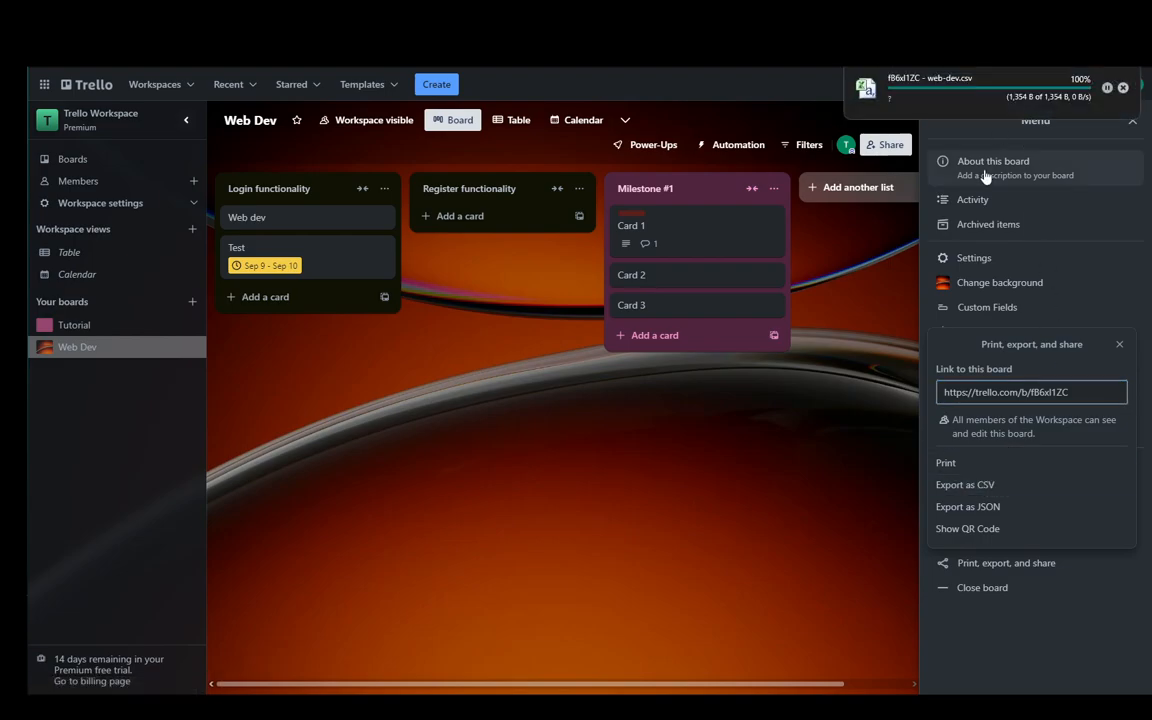
click(1119, 344)
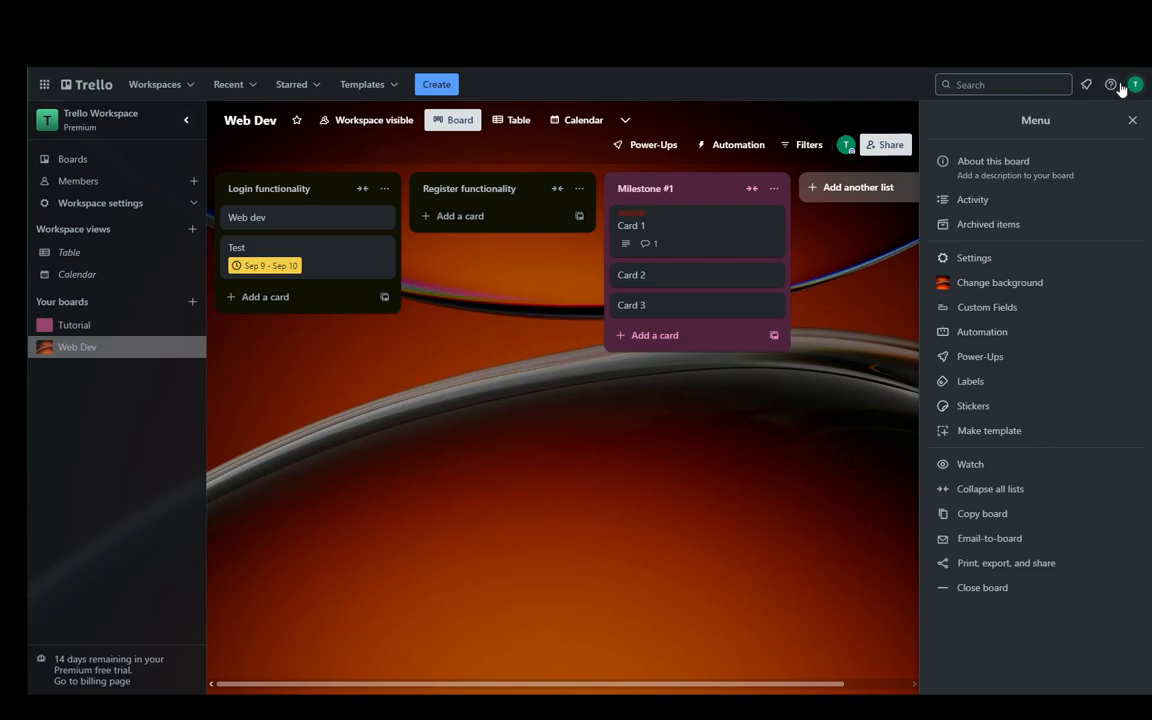
click(1133, 120)
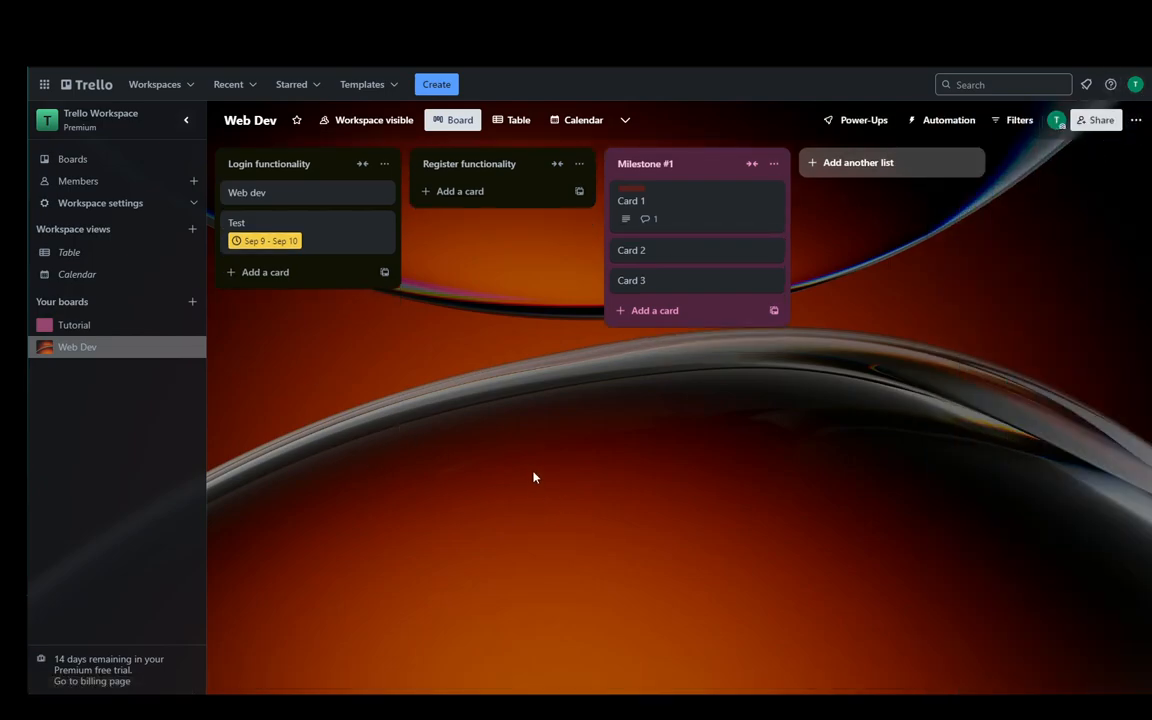
mouse_move(458, 510)
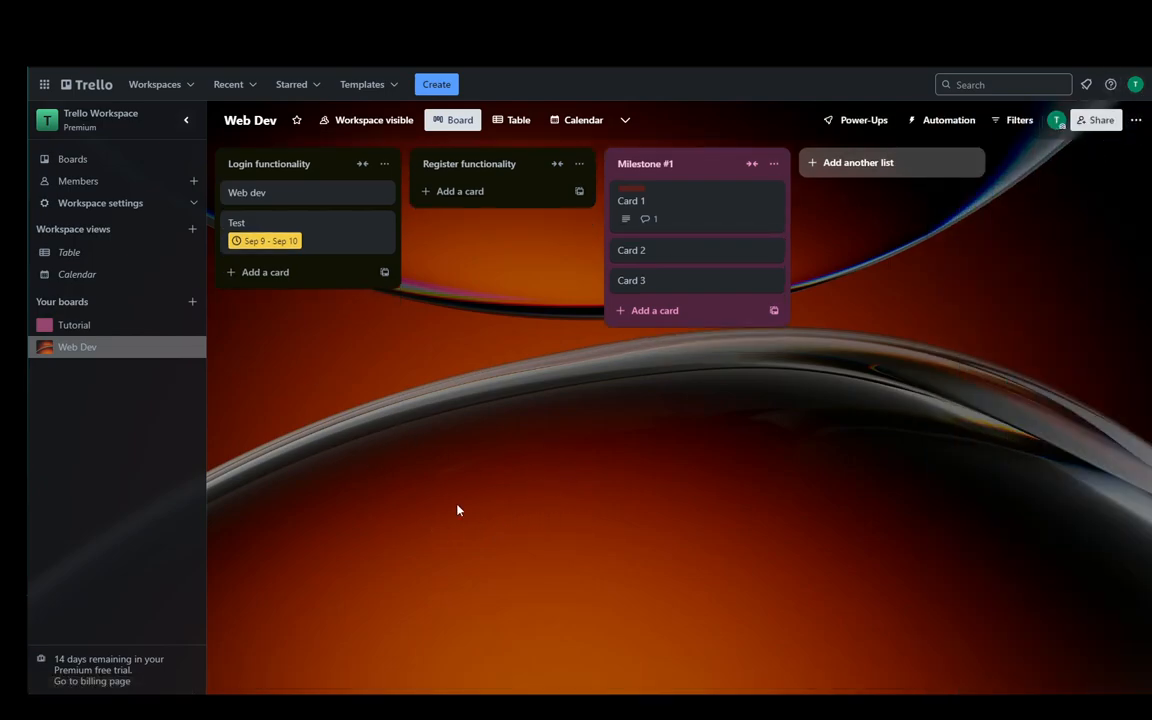